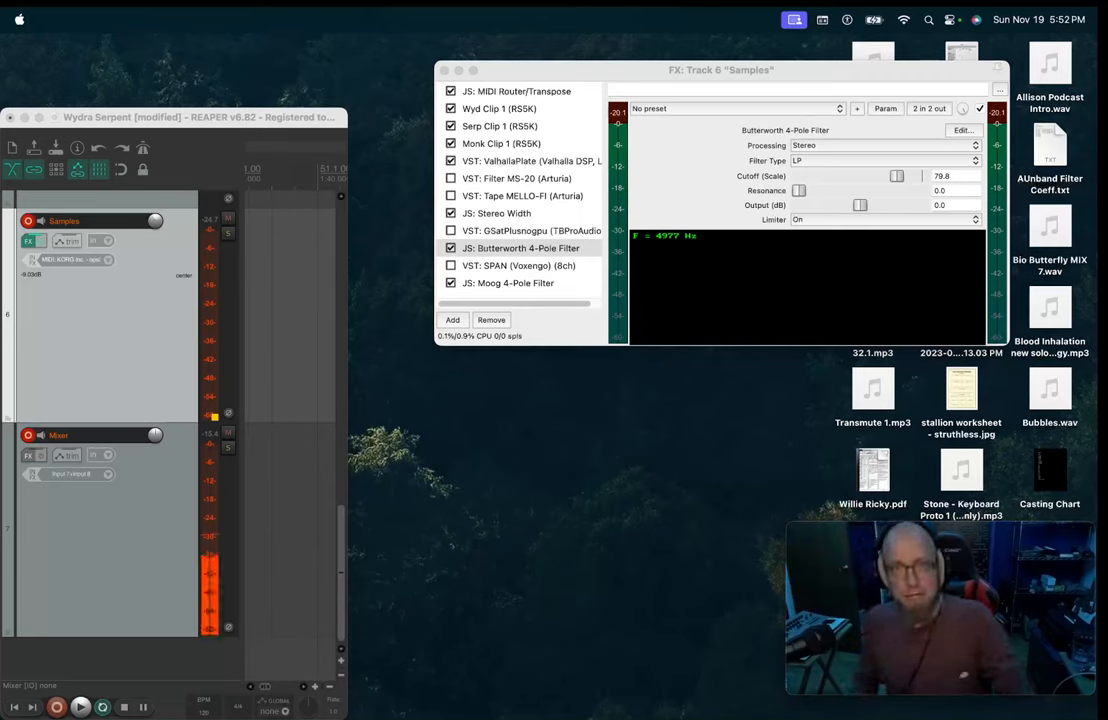
# - Bypass Wyd Clip 1 and show the active Serp Clip 1 sampler, pitched -3.40 semitones
pyautogui.click(520, 248)
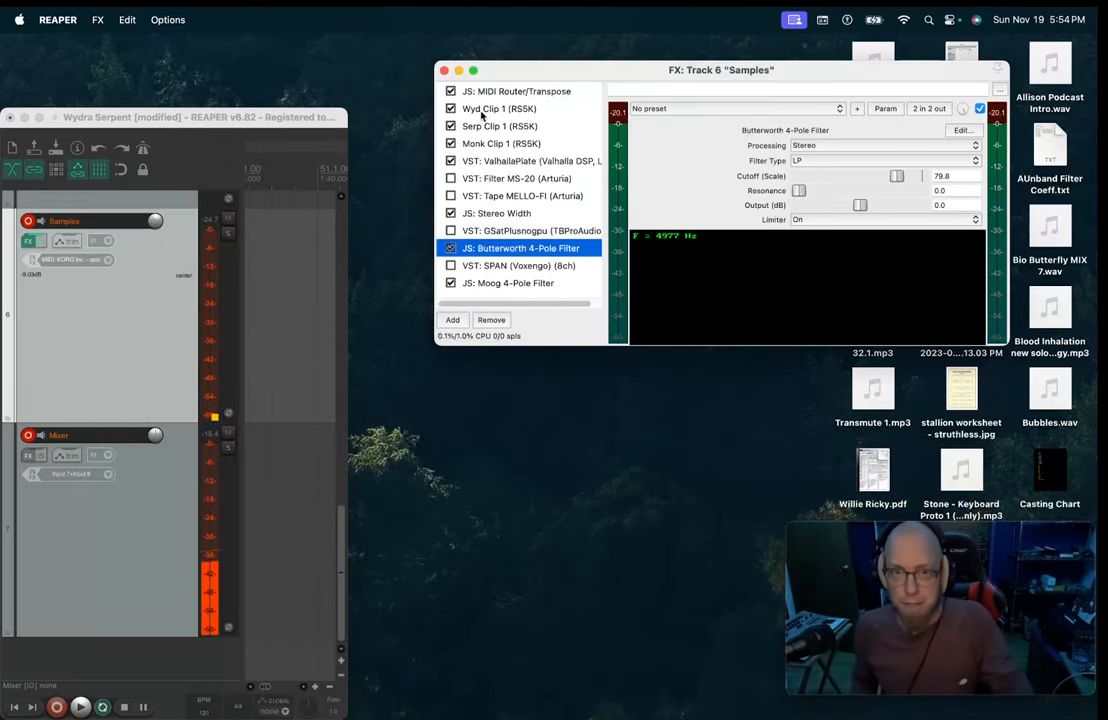
pyautogui.click(500, 108)
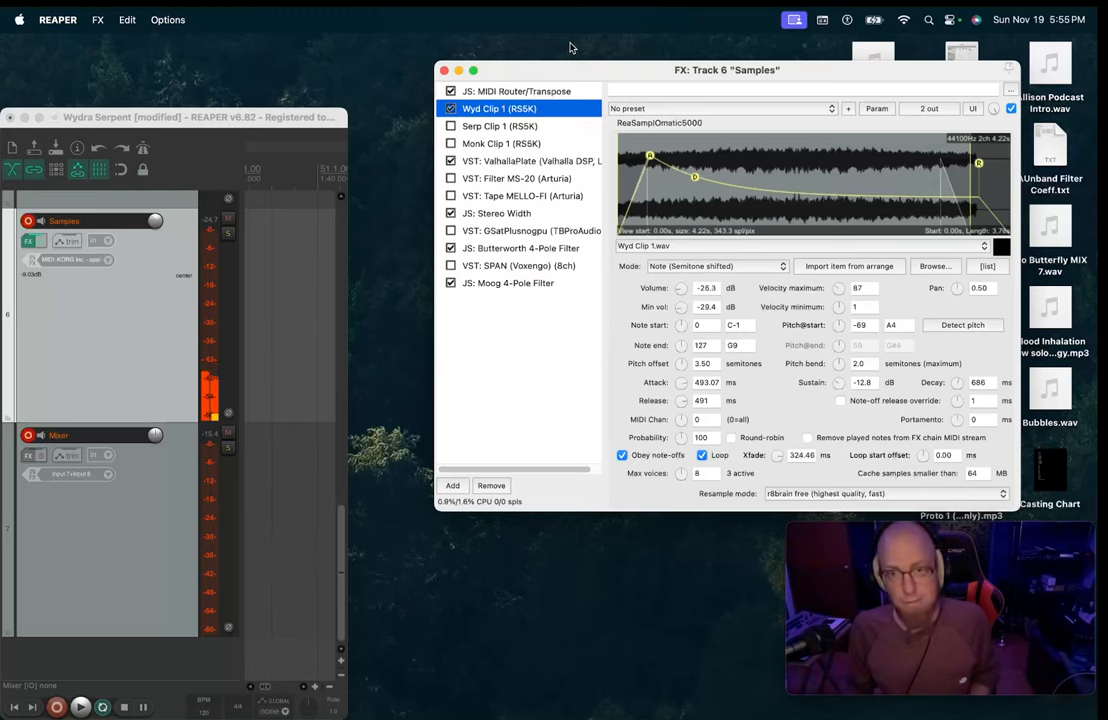
pyautogui.click(500, 125)
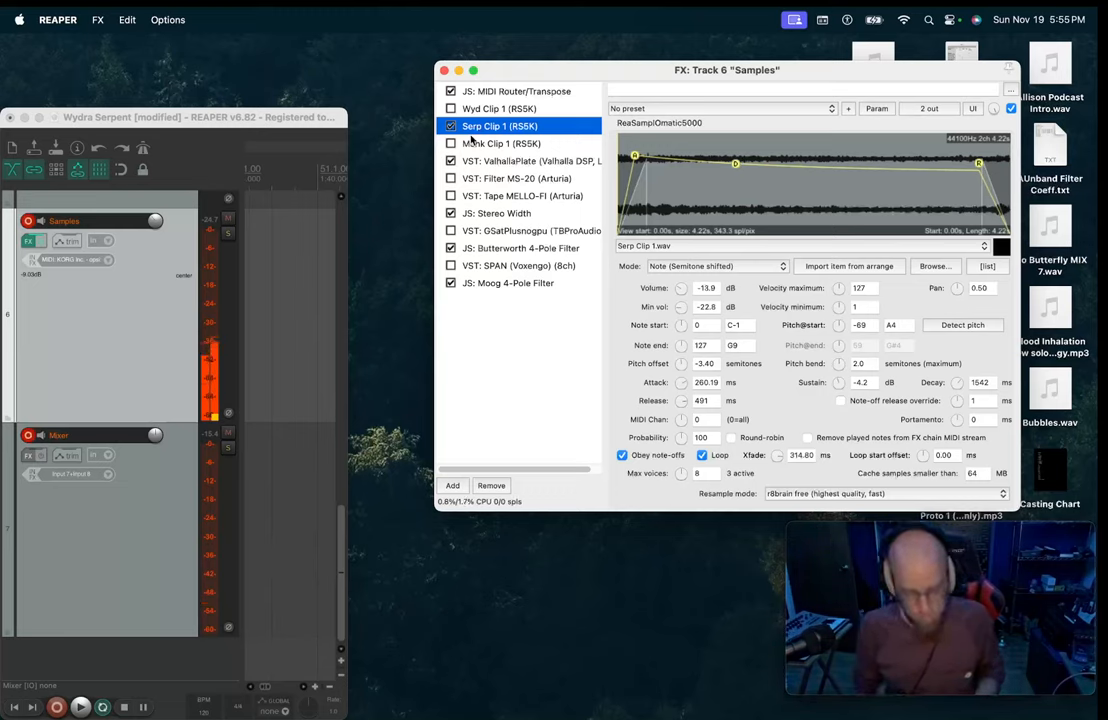
# - Select Monk Clip 1 and enable looping with ~150 ms crossfade, obeying note-offs
pyautogui.click(502, 143)
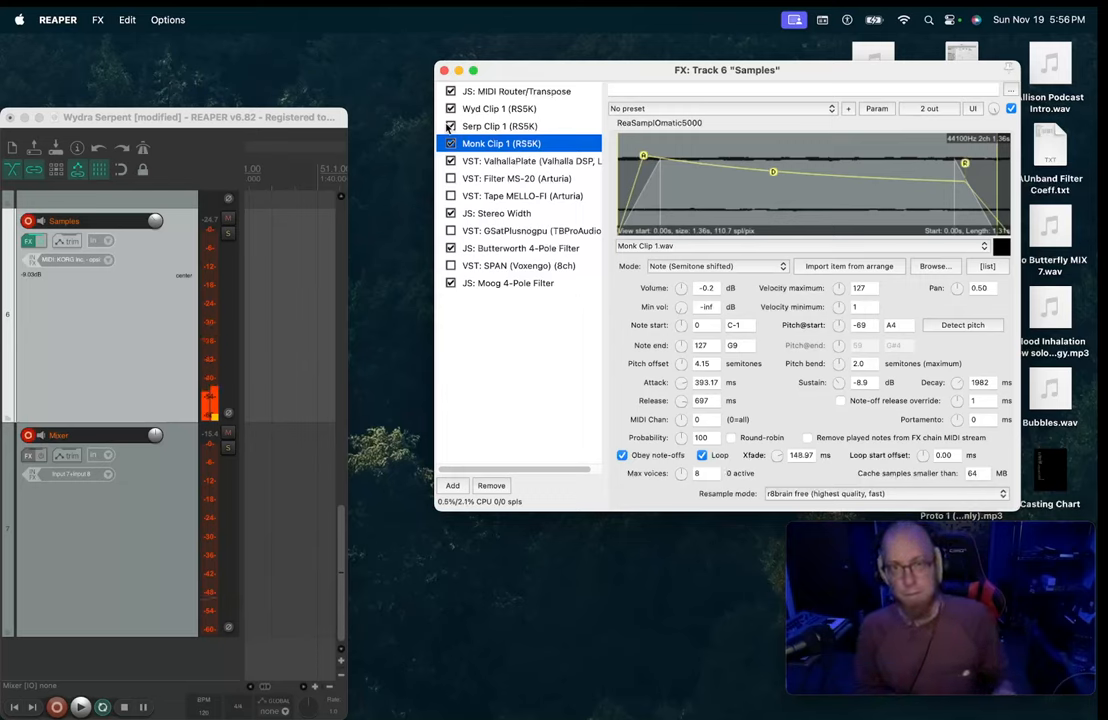
pyautogui.click(518, 91)
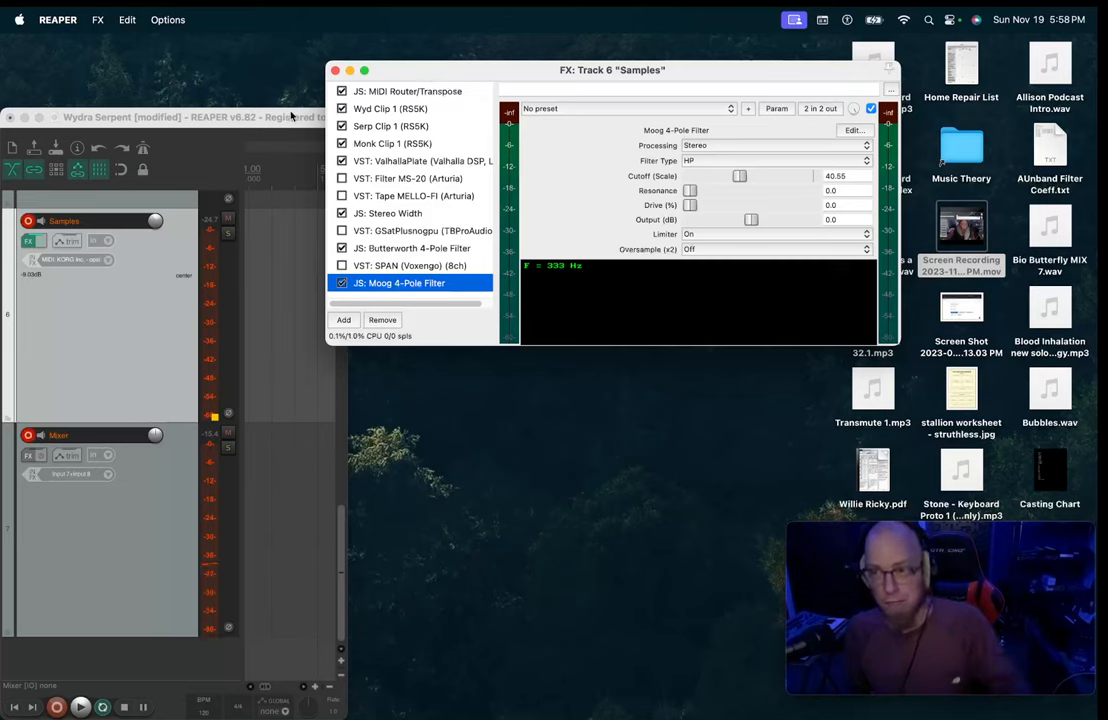
# - Set the JS Moog 4-Pole Filter to high-pass with cutoff near 333 Hz
pyautogui.click(412, 248)
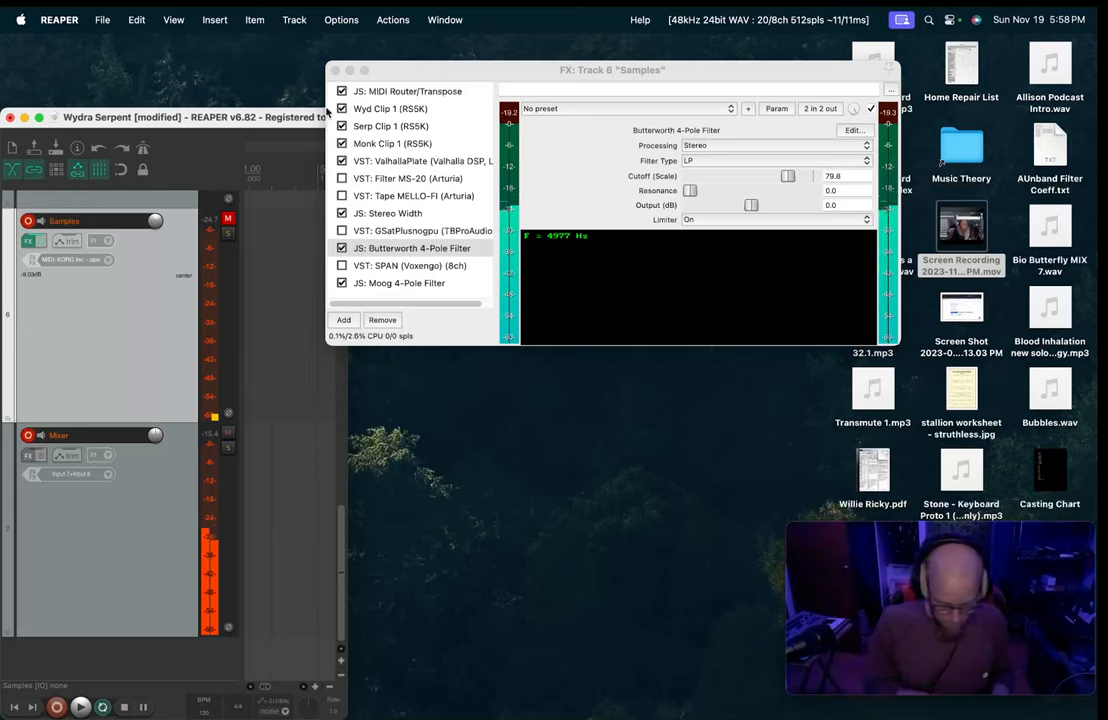